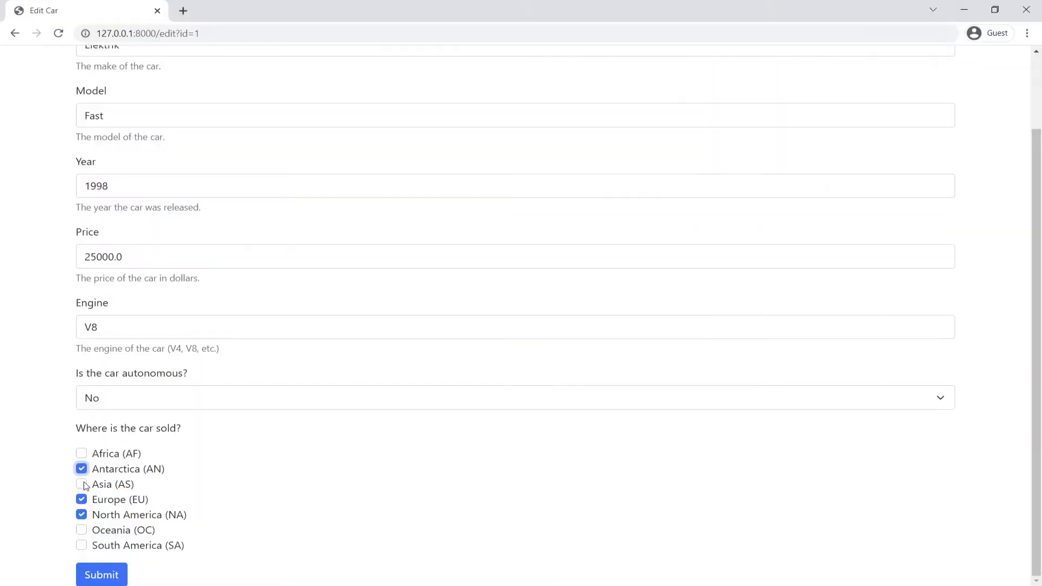
# Submit the edited 1998 Elektrik Fast car and return to the cars list.
pyautogui.click(101, 575)
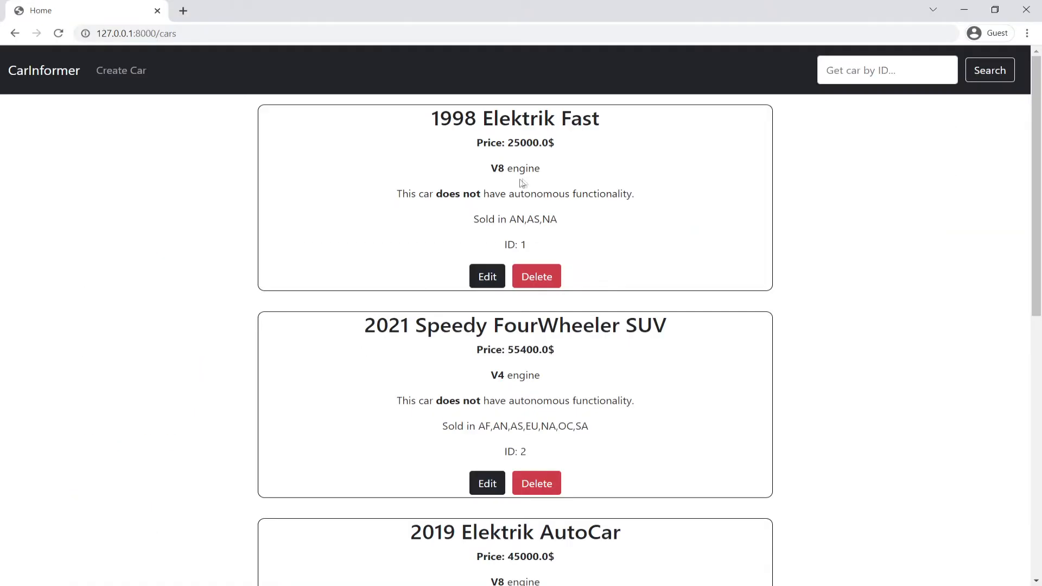
pyautogui.click(535, 277)
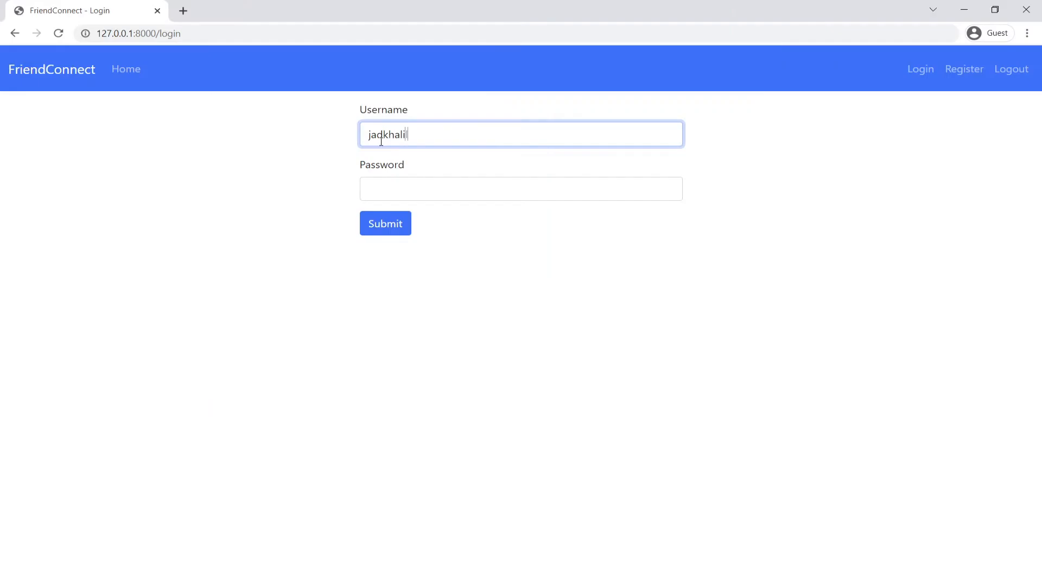
# Submit the FriendConnect login and get the 'Invalid username or password' message.
pyautogui.click(384, 222)
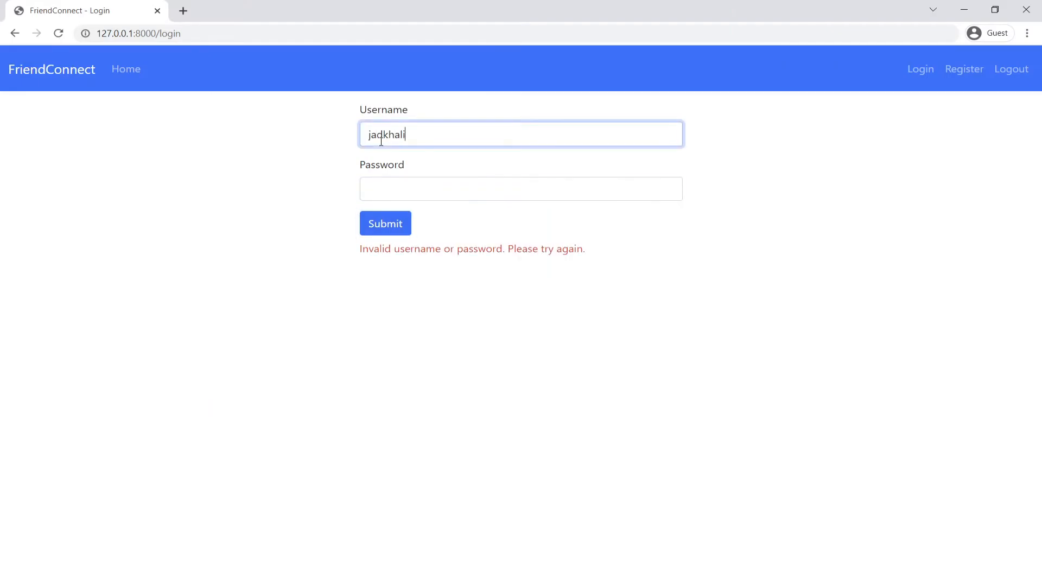
pyautogui.click(384, 222)
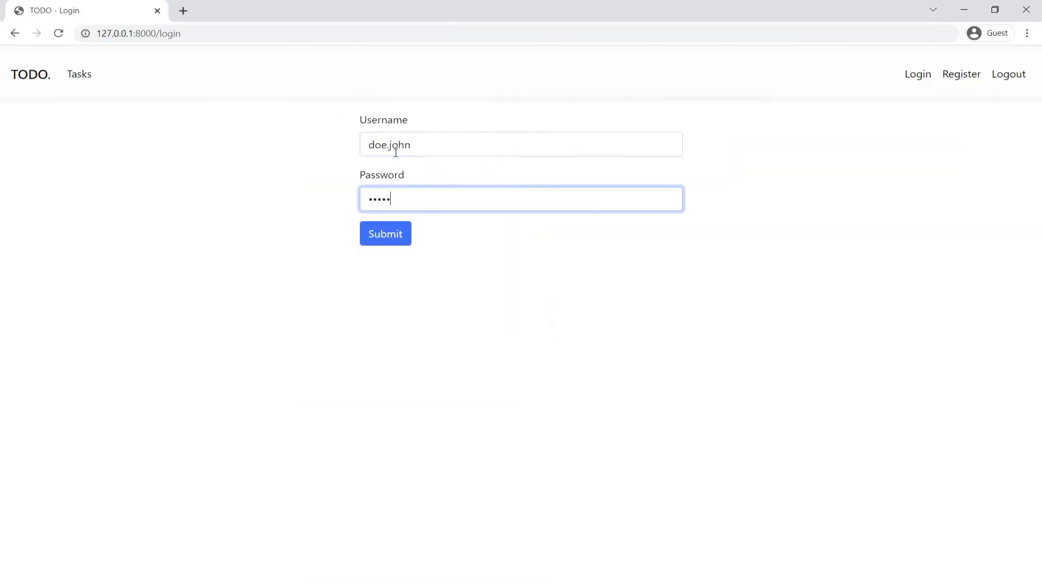
# Submit the TODO login form with the entered username and password.
pyautogui.click(384, 234)
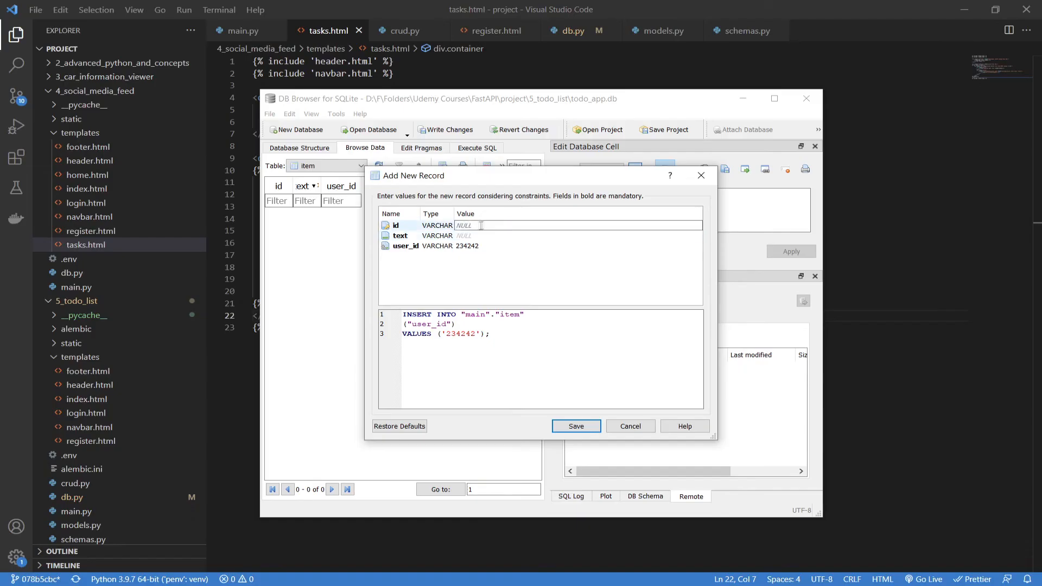
# Save the item record (id 123, text teter, user_id 234242), hitting a FOREIGN KEY constraint error.
pyautogui.click(575, 426)
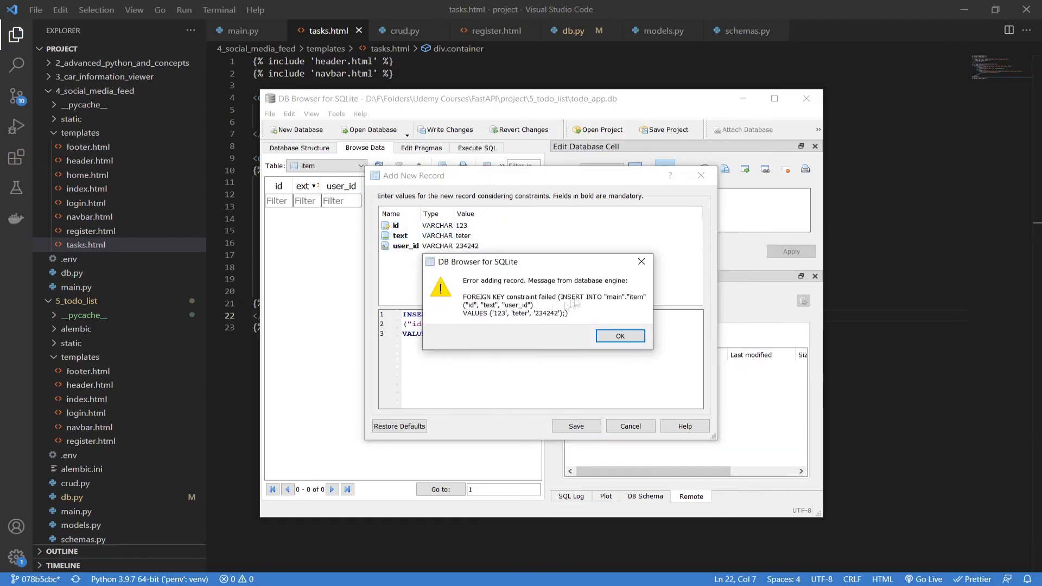